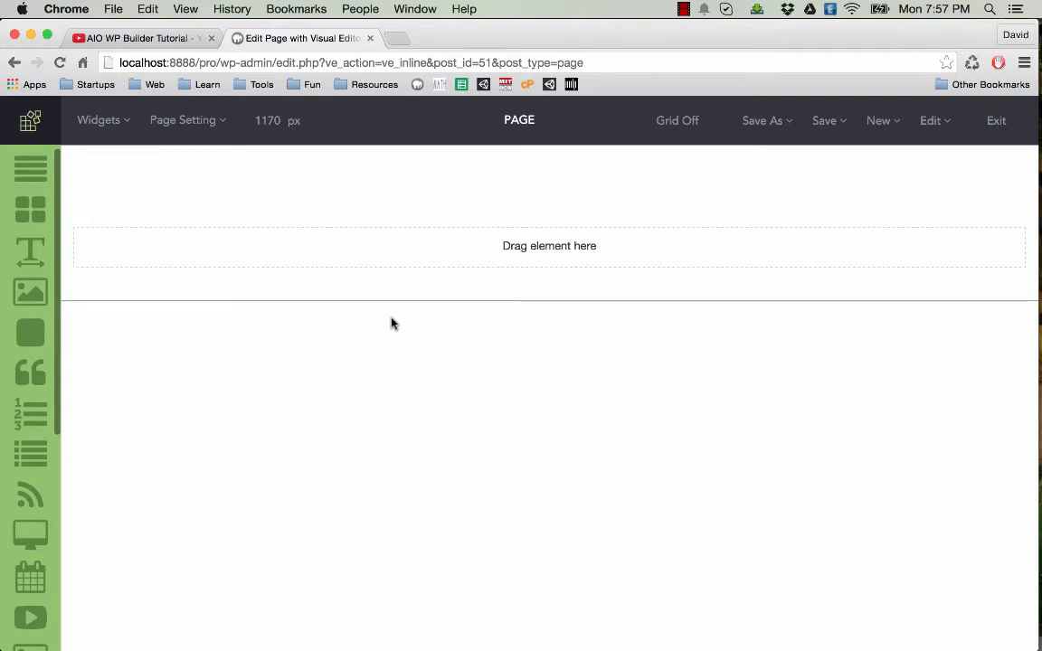
mouse_move(398, 311)
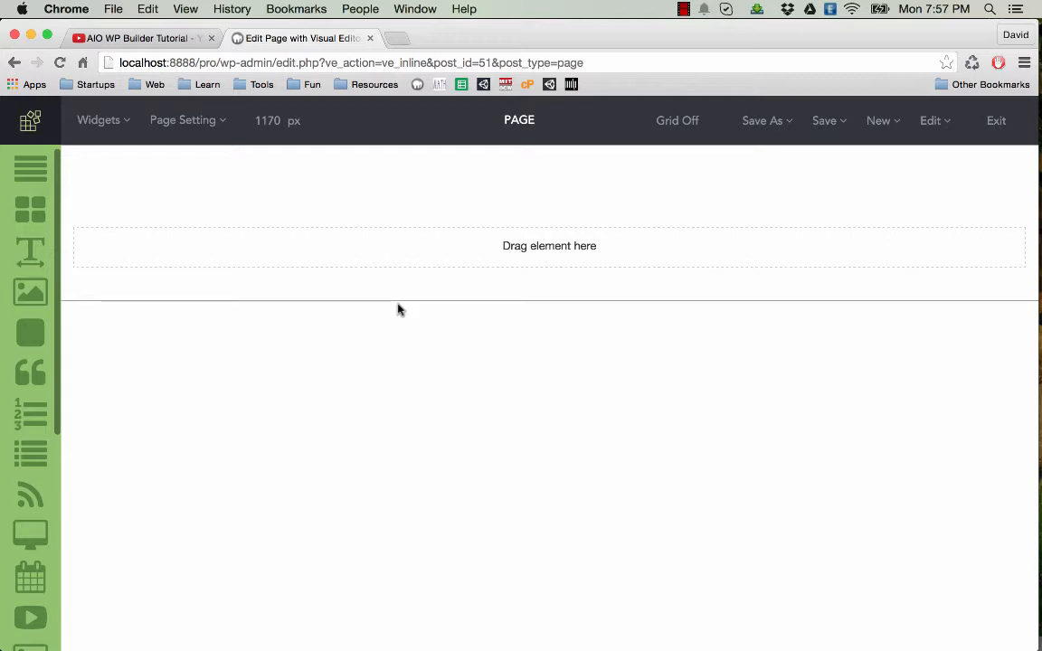
mouse_move(427, 289)
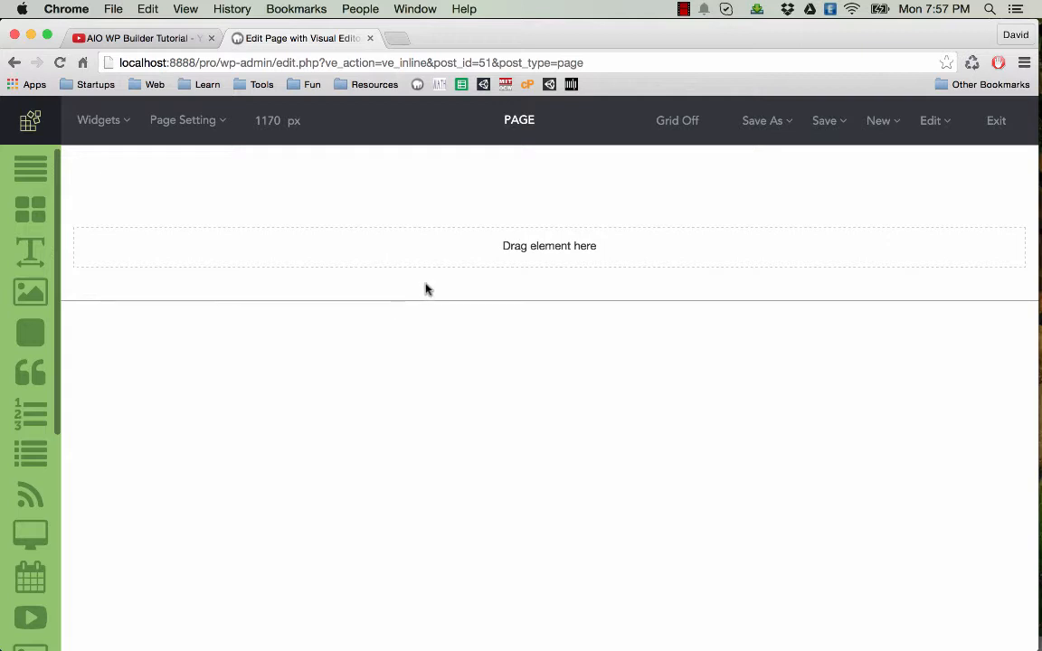
mouse_move(415, 264)
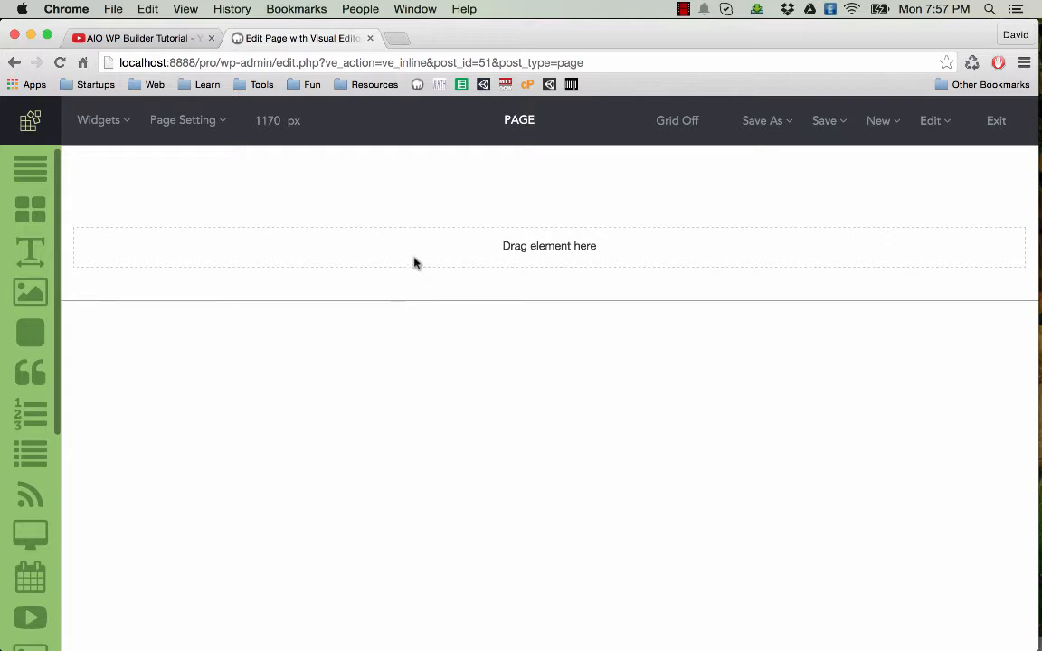
mouse_move(402, 257)
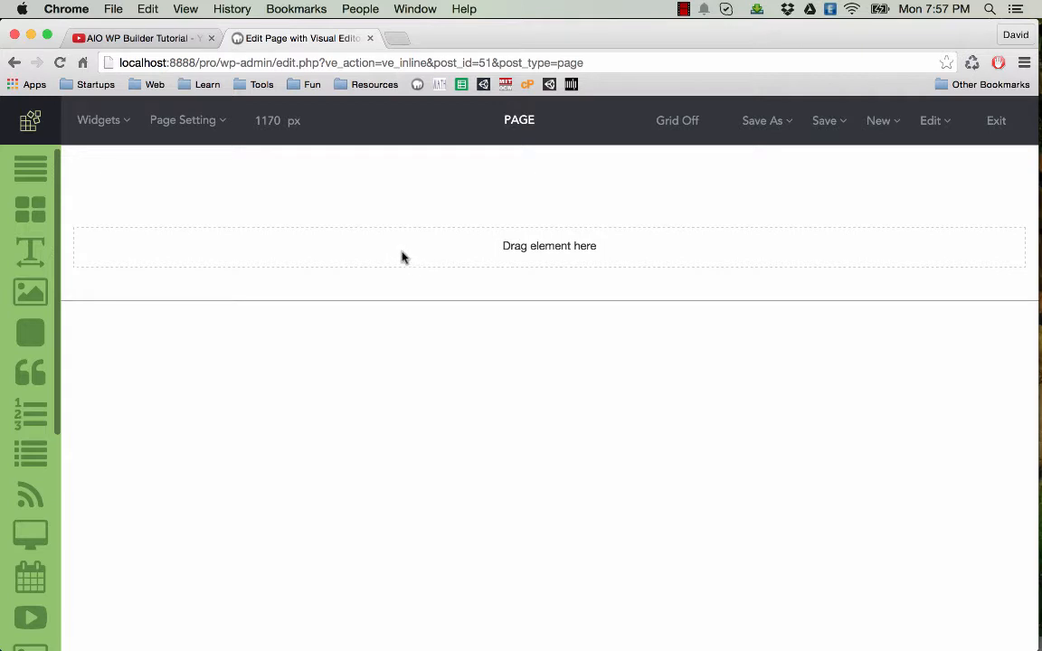
mouse_move(405, 231)
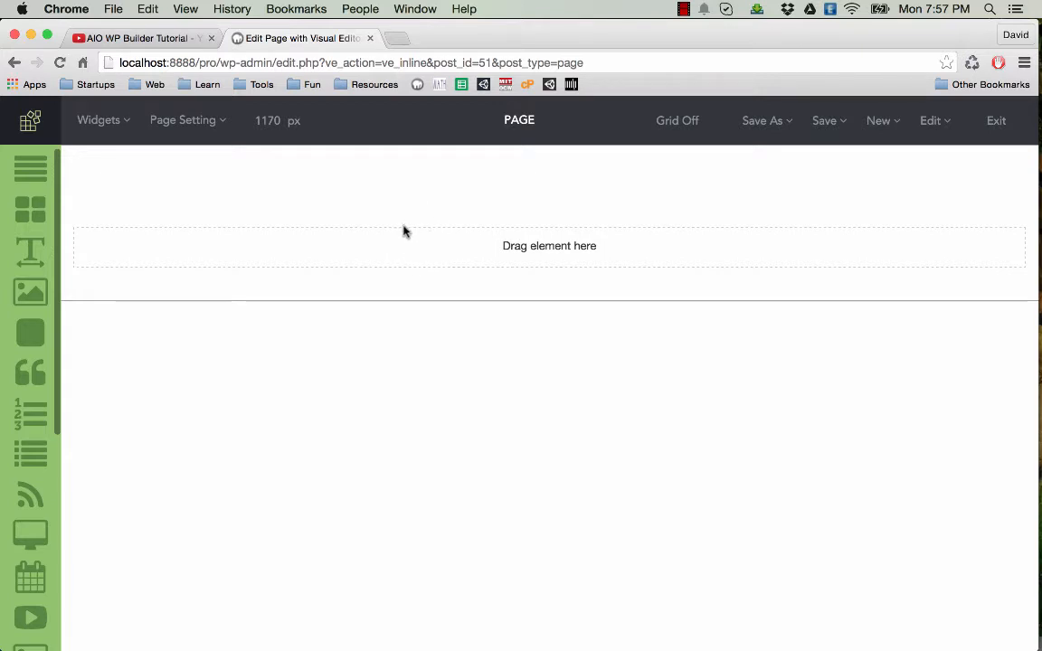
mouse_move(257, 210)
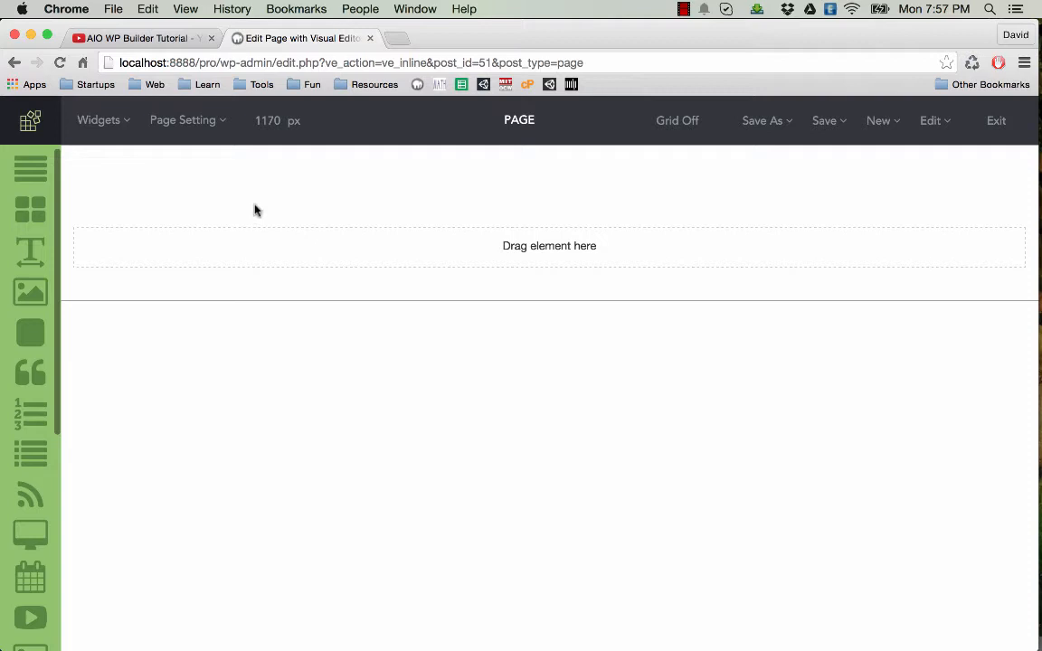
mouse_move(289, 198)
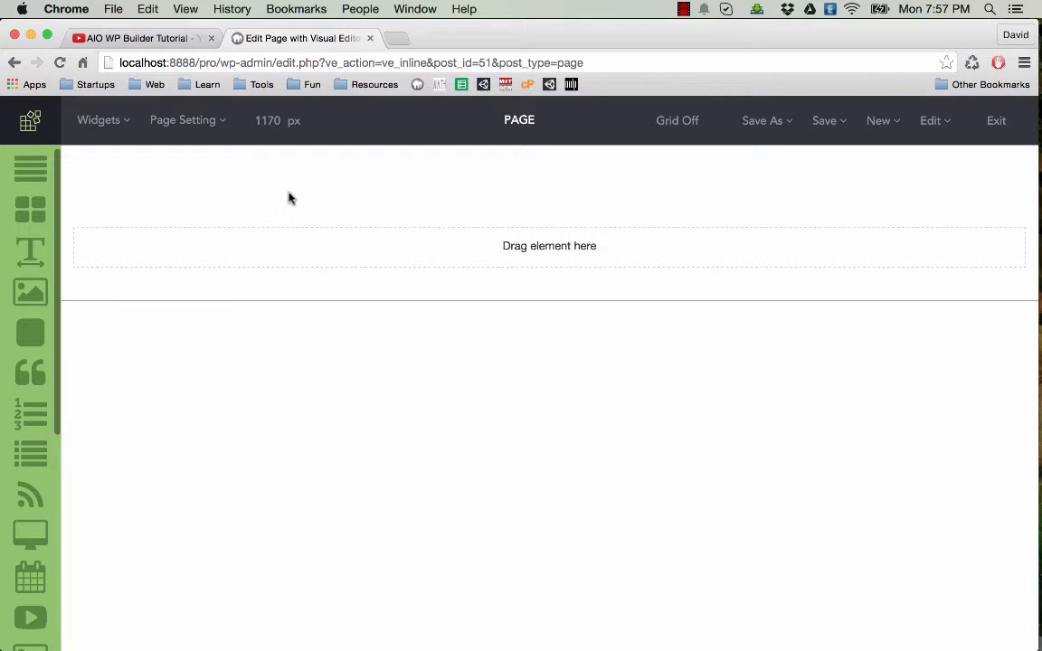
mouse_move(244, 223)
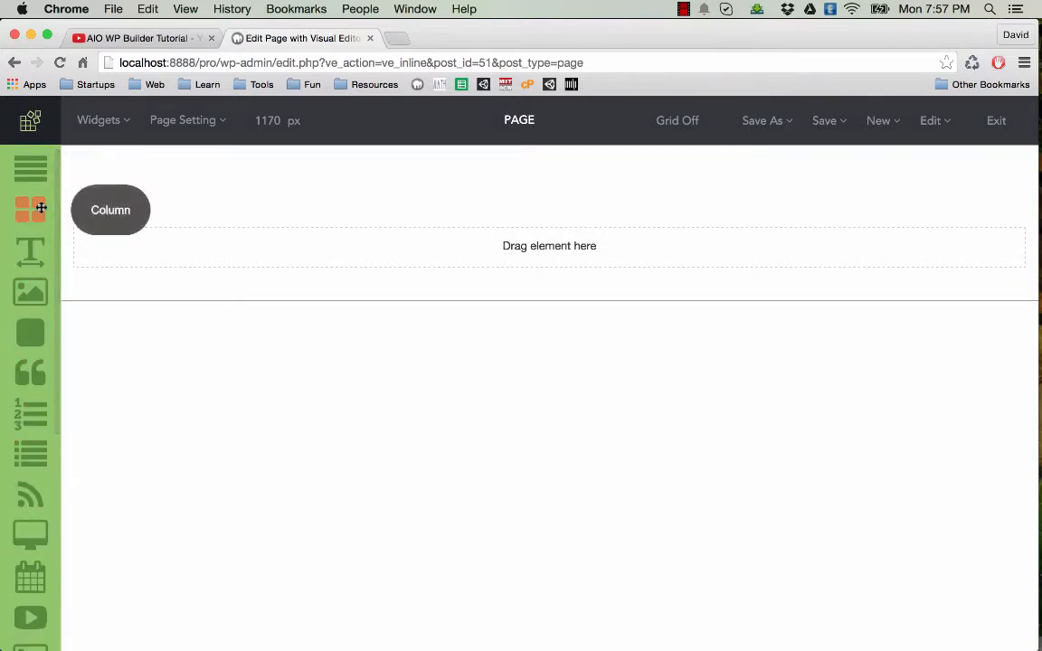
mouse_move(242, 239)
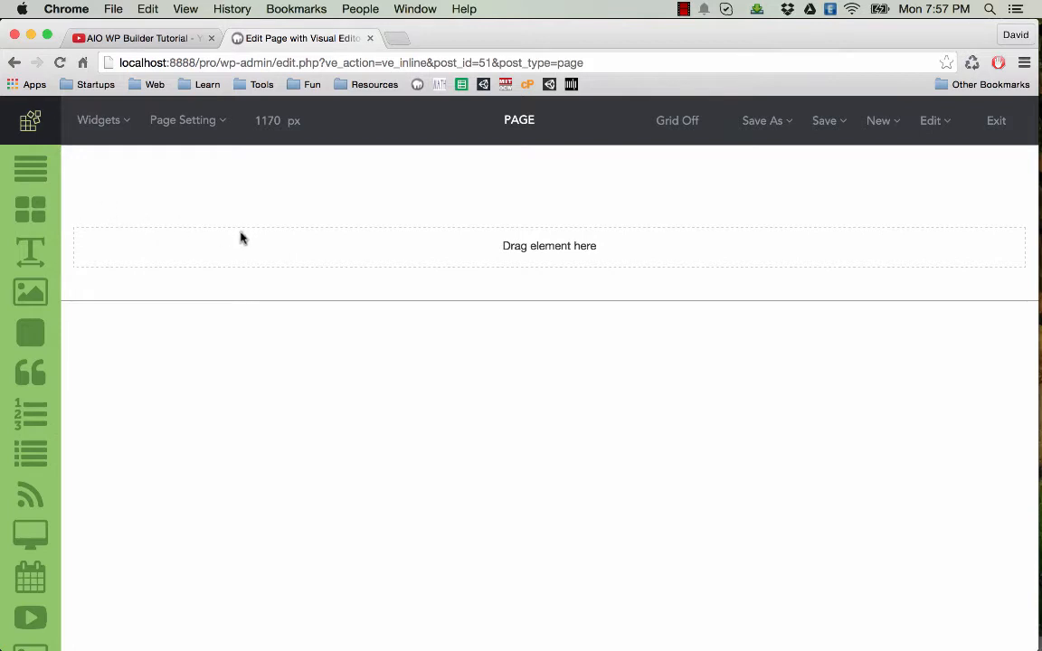
mouse_move(309, 239)
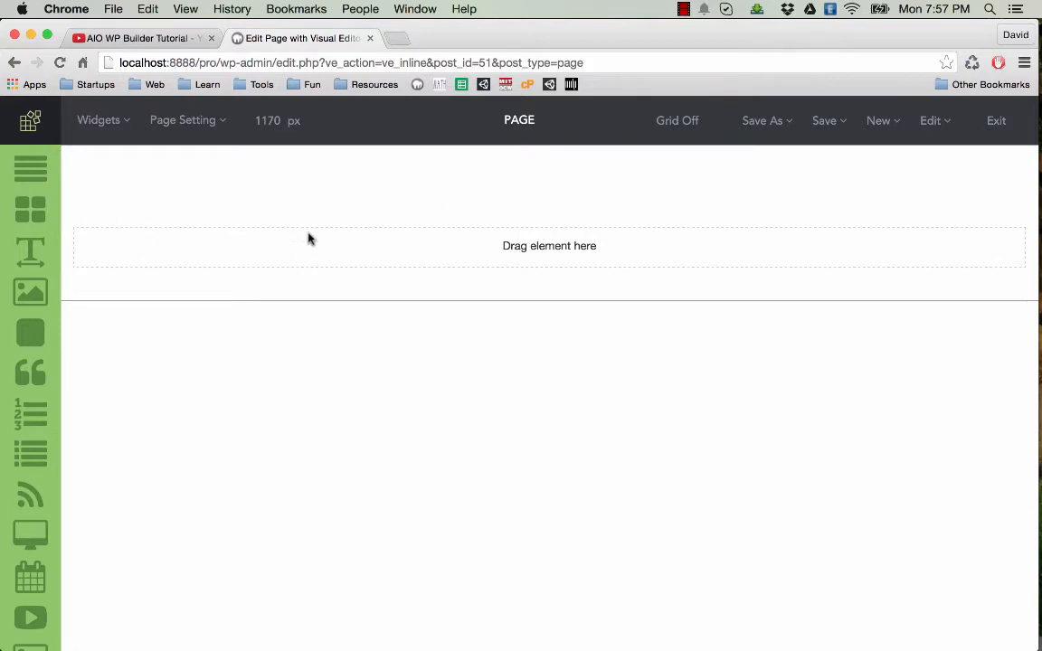
mouse_move(378, 318)
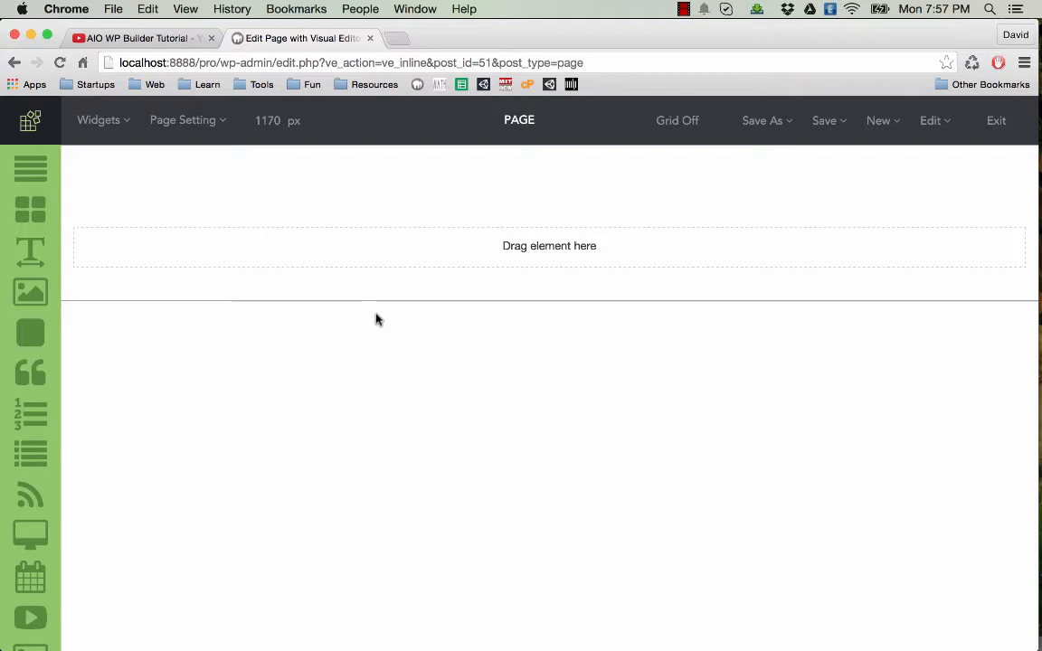
mouse_move(221, 252)
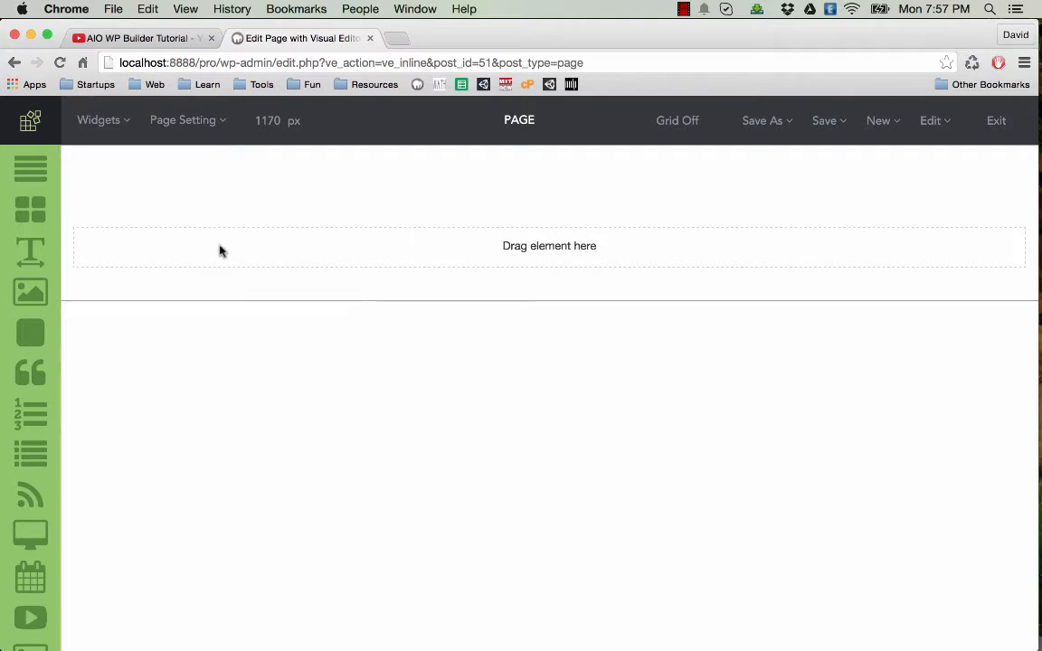
mouse_move(460, 211)
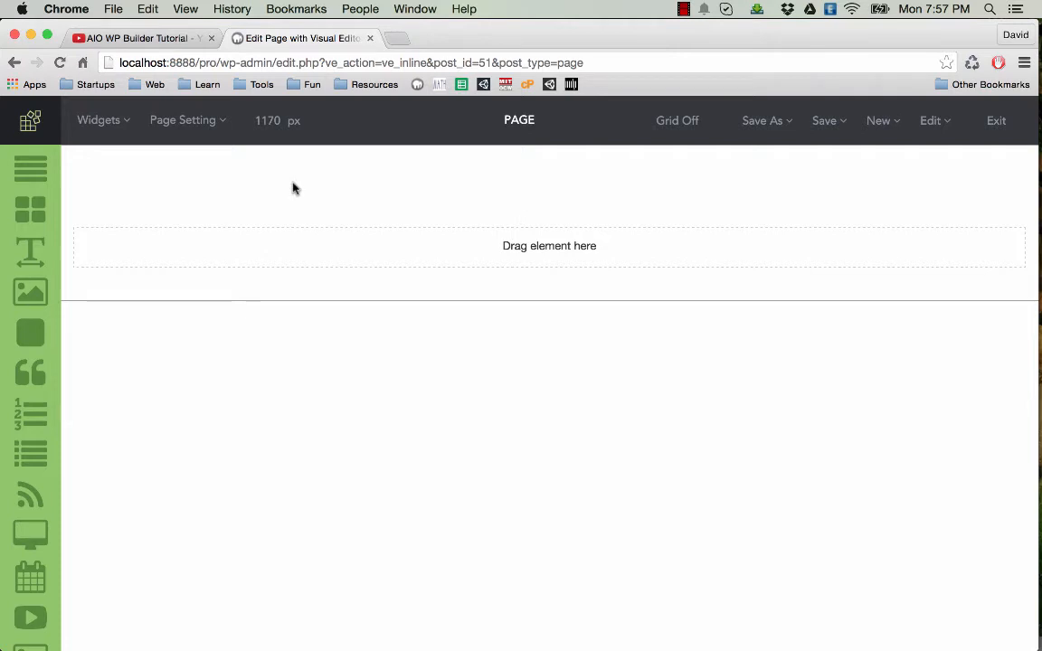
mouse_move(731, 200)
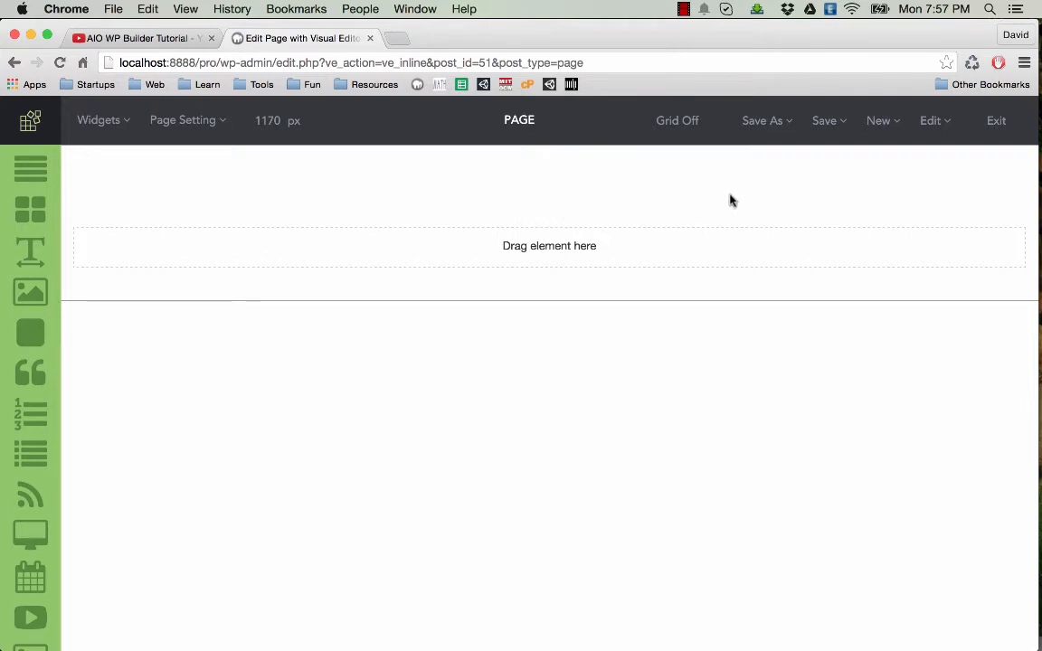
Review the Save As (Template) and Save (Draft, Publish, View) choices, then reveal the Page Setting options.
left_click(764, 120)
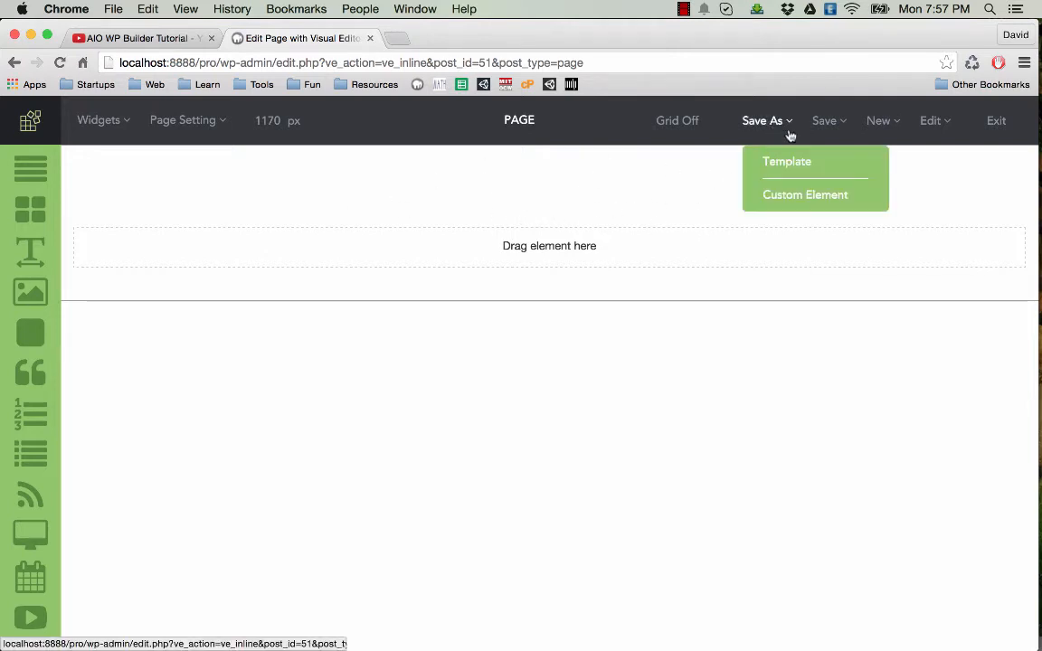
left_click(825, 119)
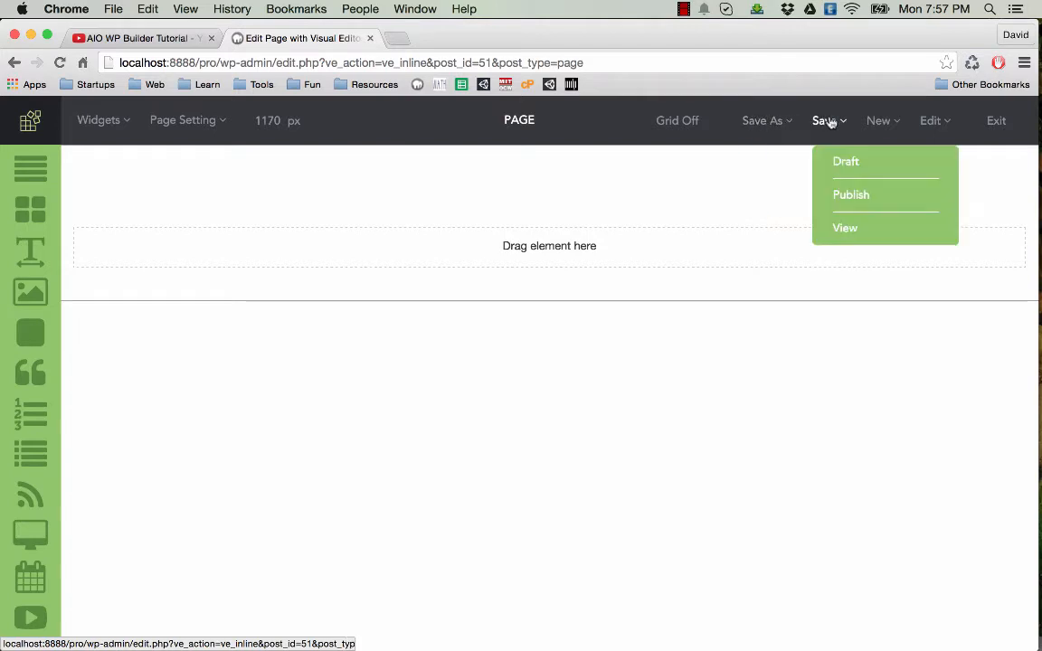
mouse_move(836, 181)
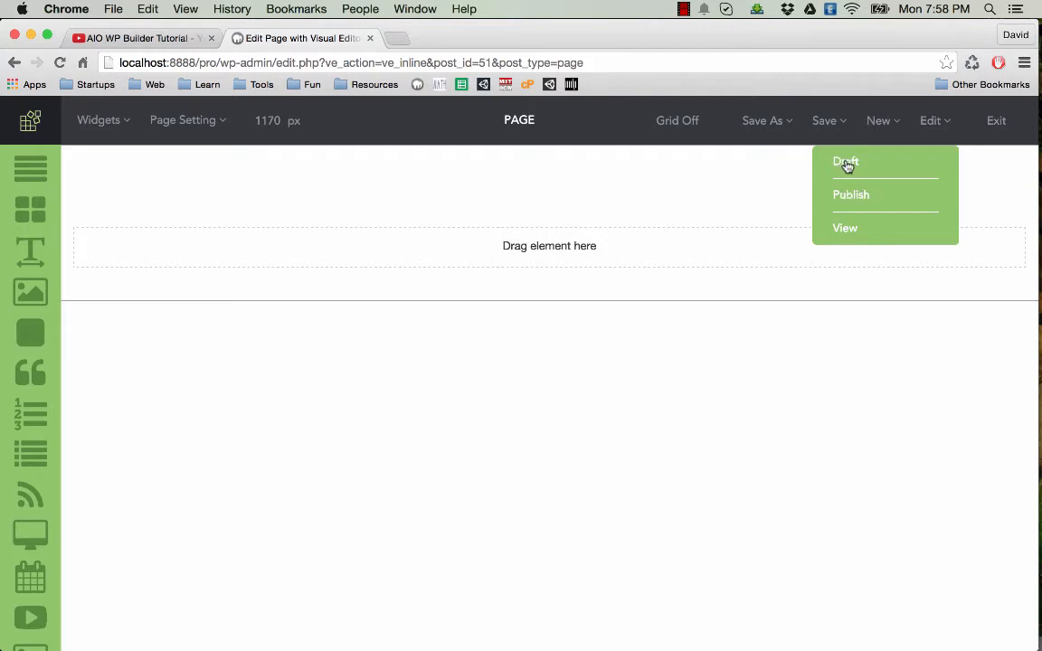
mouse_move(845, 228)
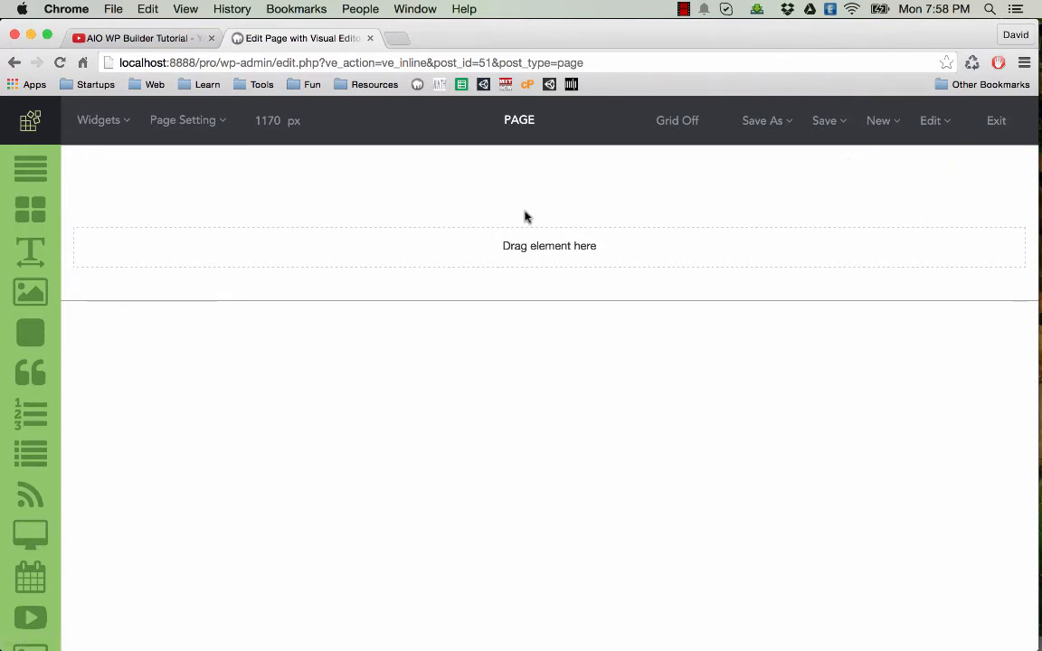
left_click(183, 119)
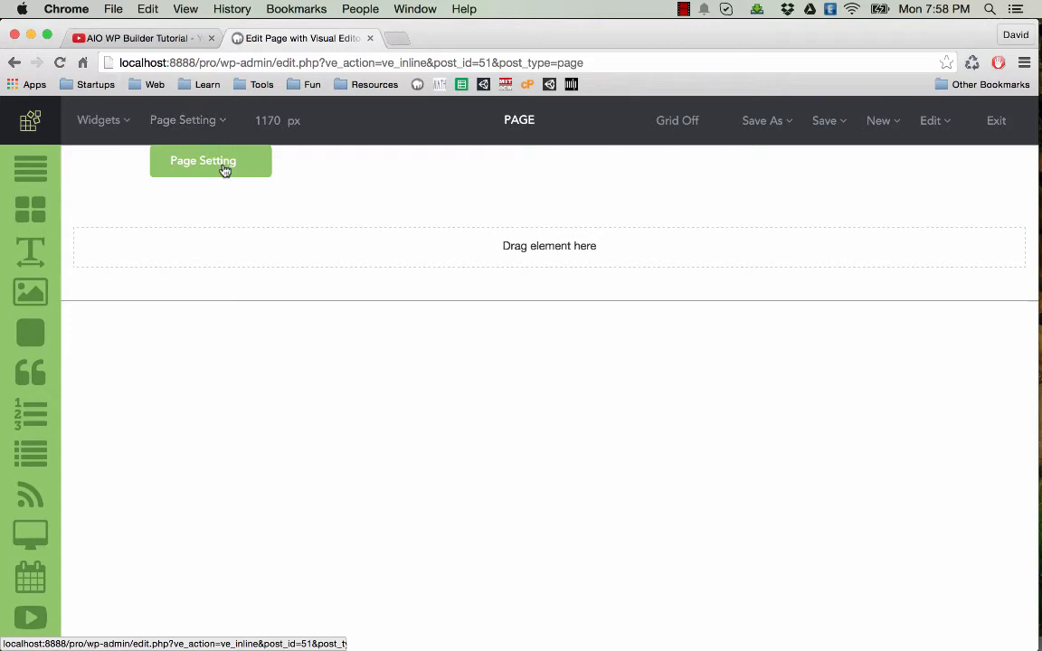
In Page Settings, change the title from 'New page' to 'Landing page', leaving meta description blank.
left_click(203, 160)
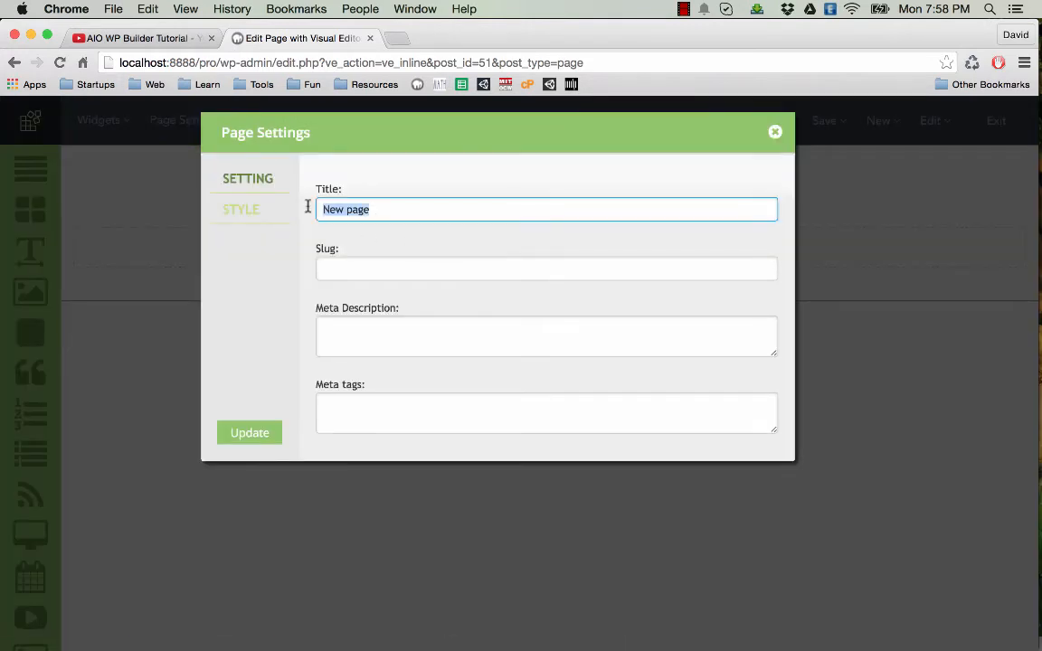
type("Landing")
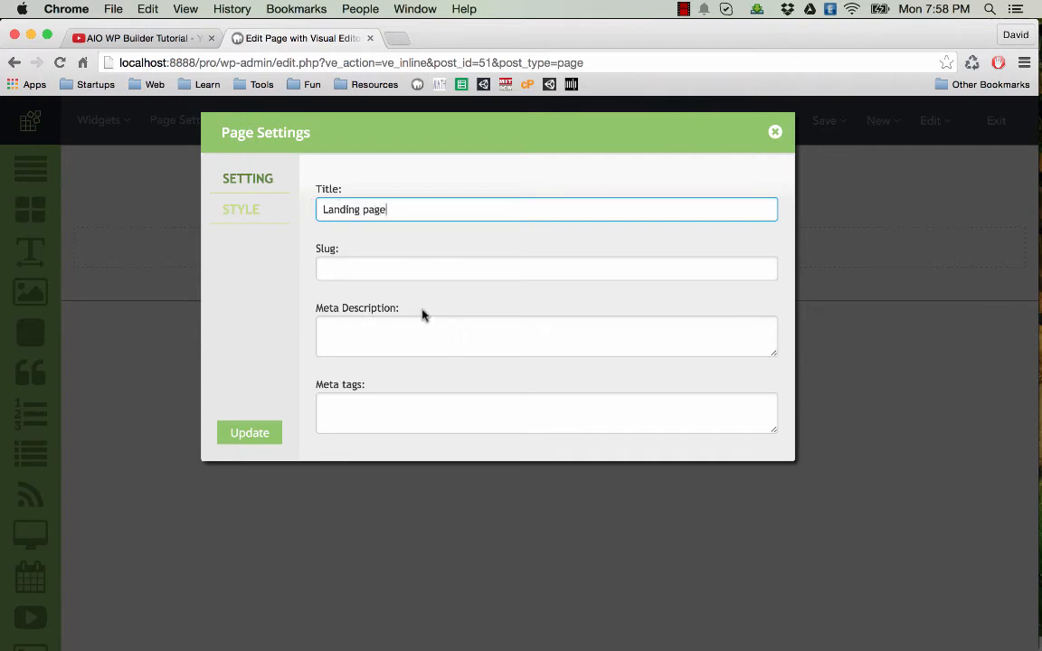
left_click(546, 335)
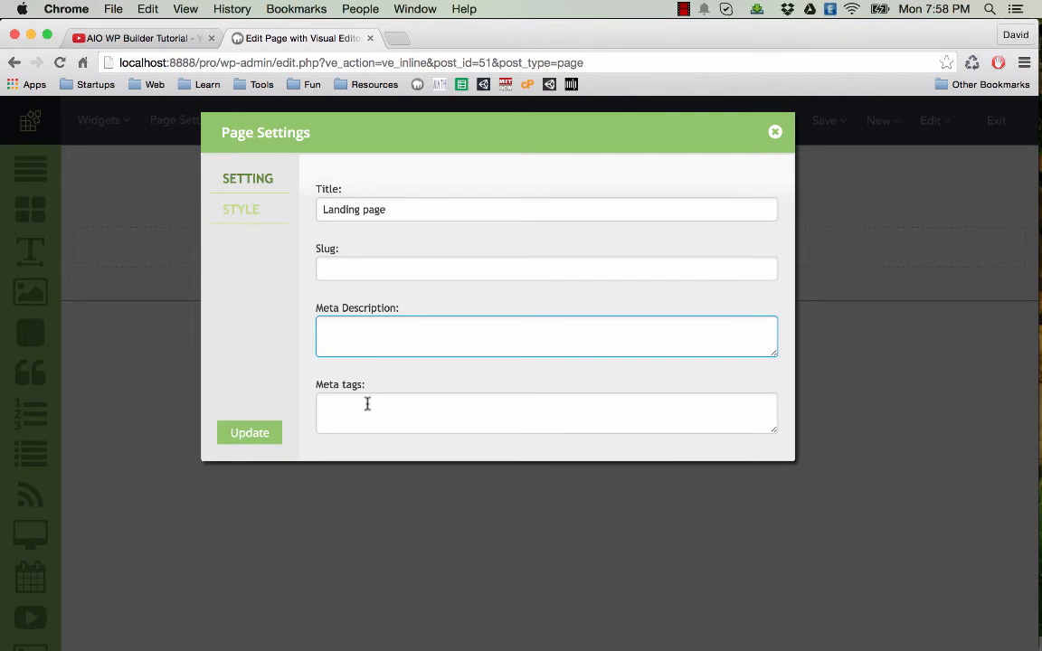
mouse_move(369, 340)
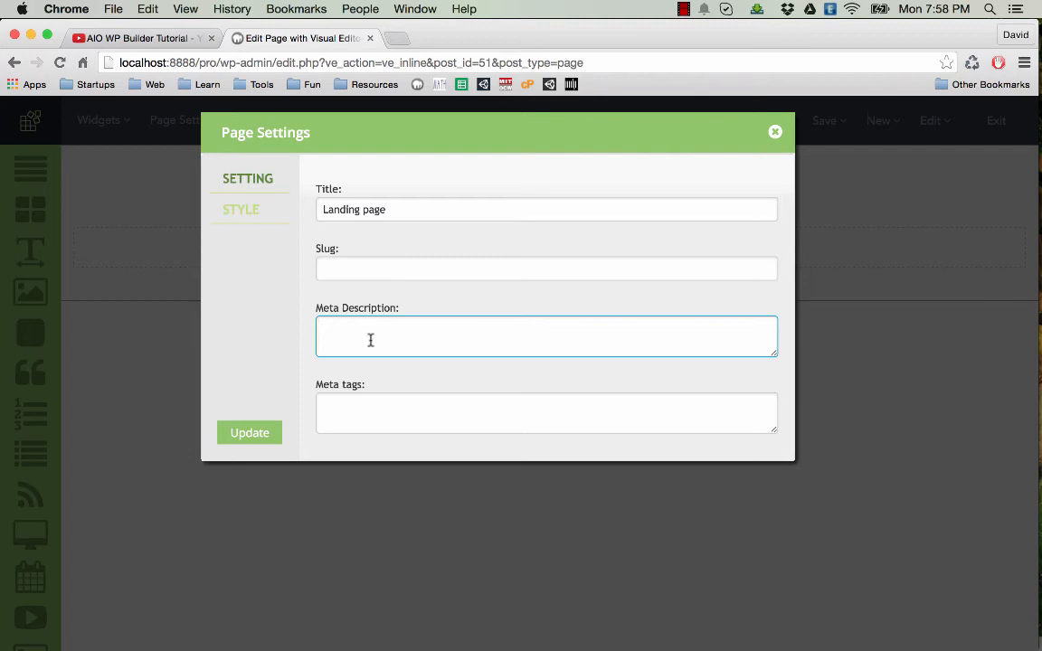
mouse_move(406, 355)
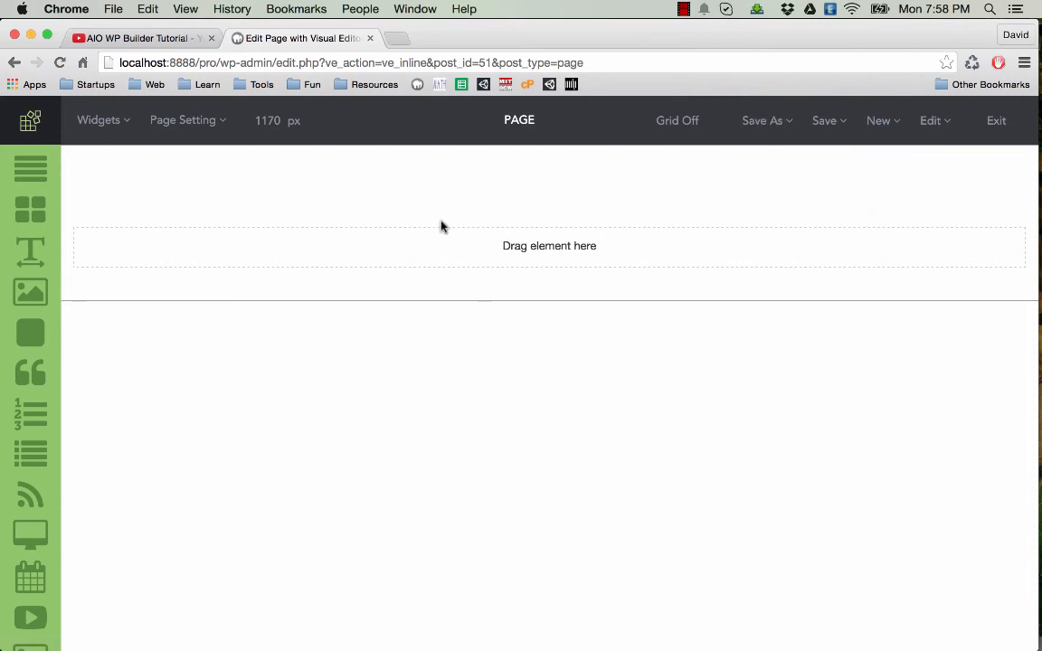
mouse_move(822, 257)
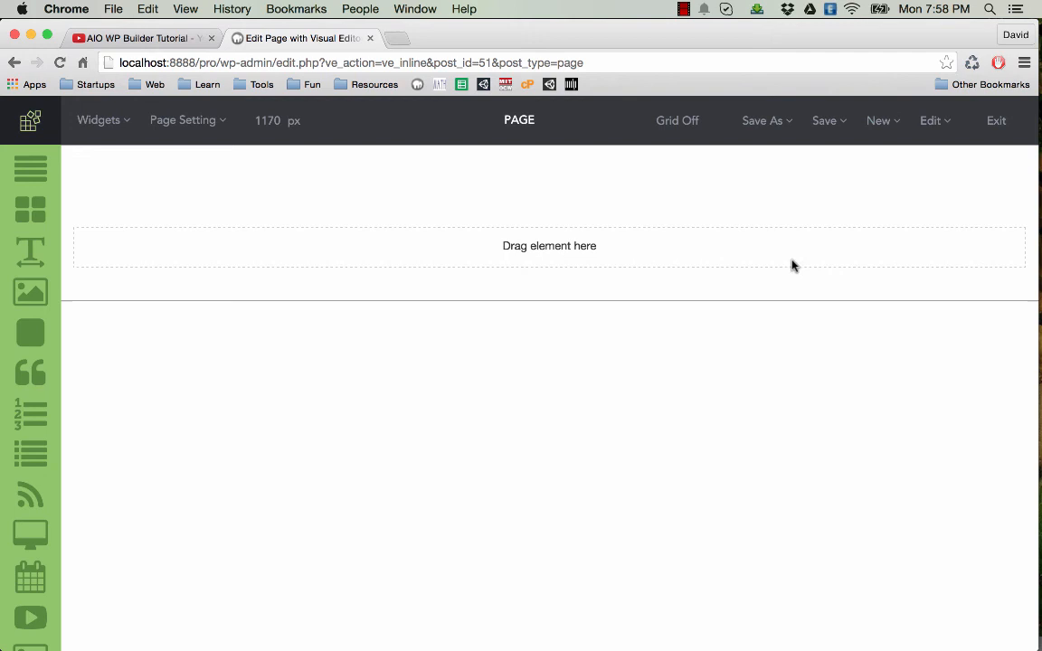
mouse_move(716, 257)
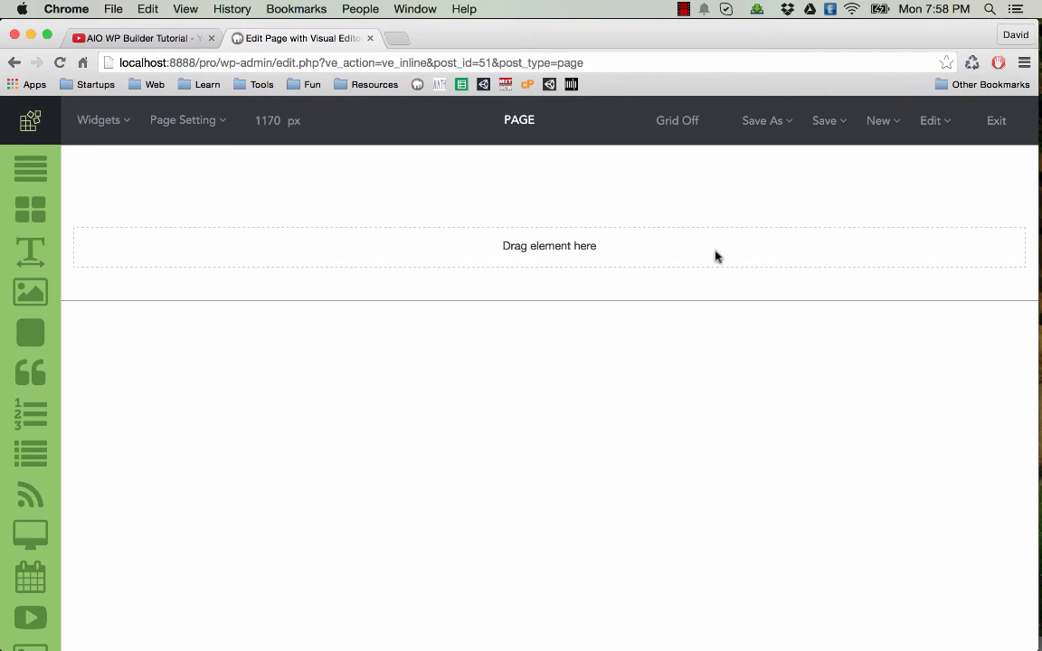
mouse_move(720, 249)
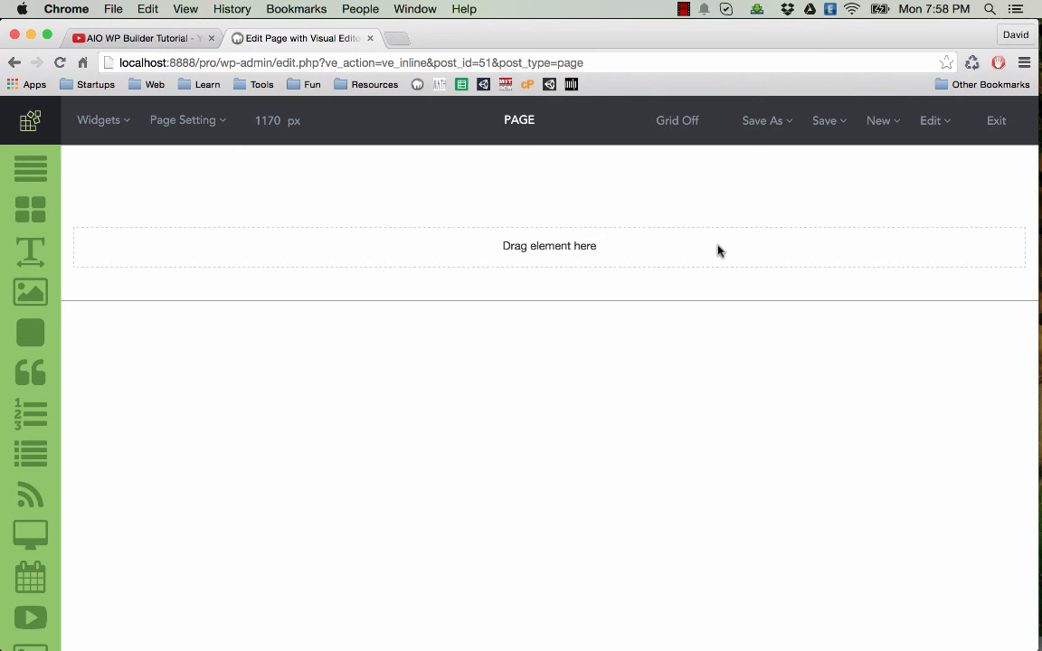